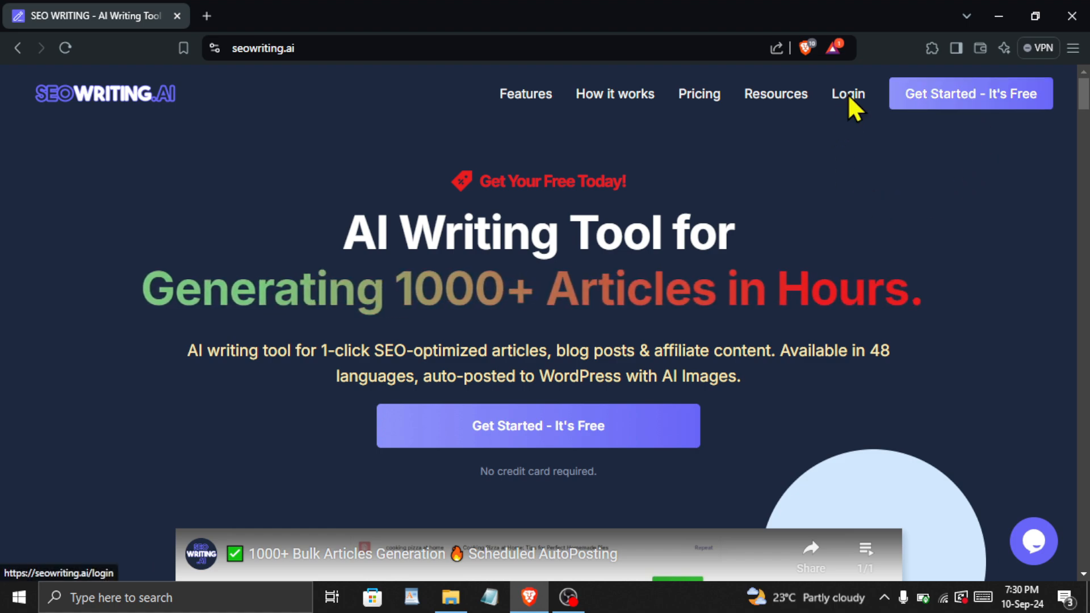
Log in from the homepage and choose Billing from the top-right account menu.
{"action": "left_click", "coordinate": [847, 94]}
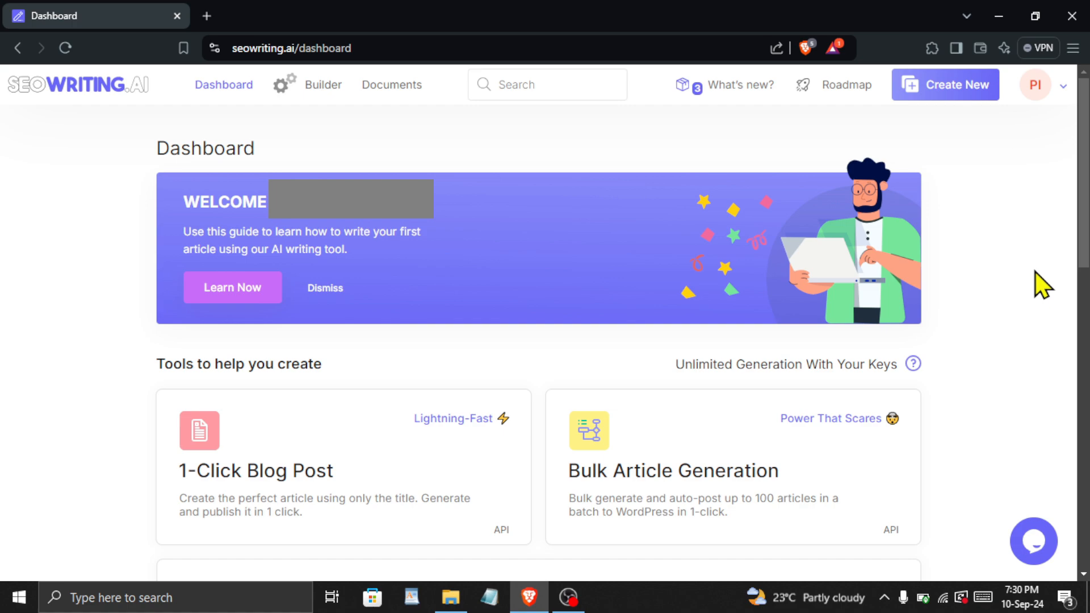
{"action": "left_click", "coordinate": [1049, 84]}
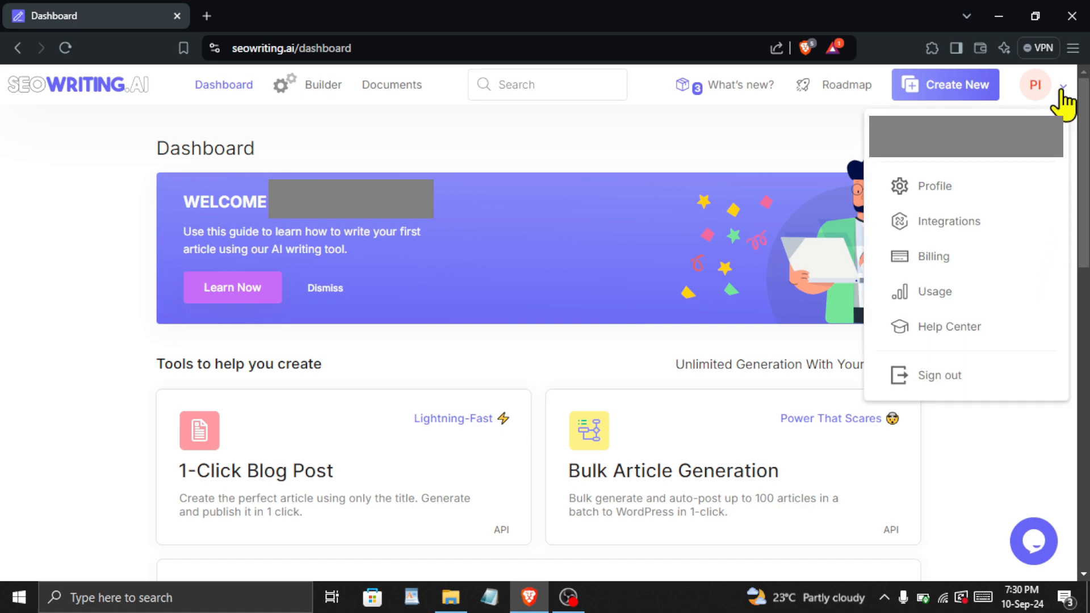
{"action": "left_click", "coordinate": [934, 256]}
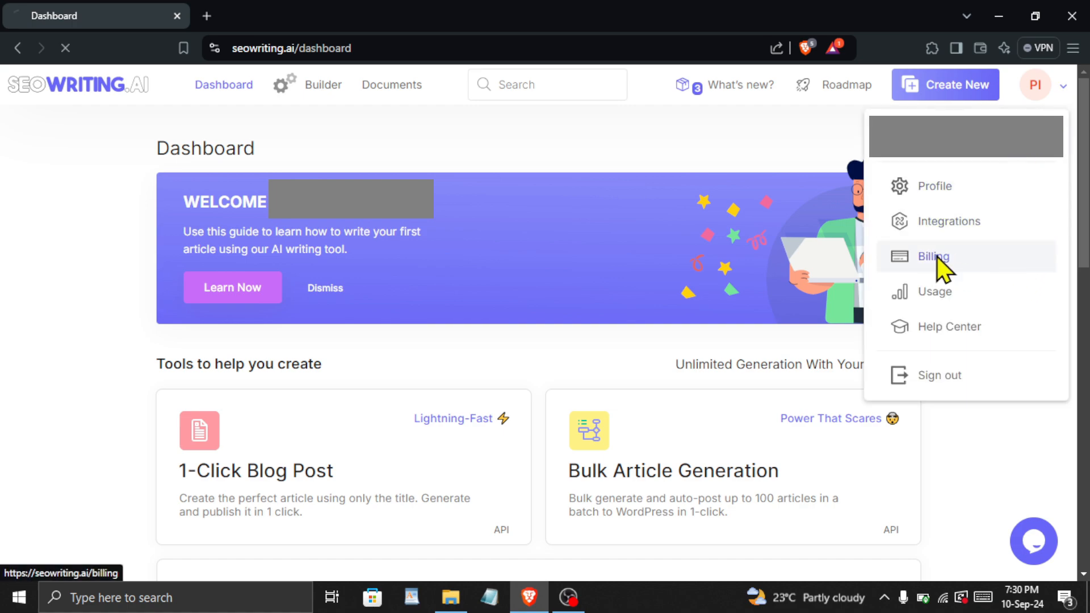
Scroll to the Free, Starter and Professional plan cards, with Professional reset to 250 articles.
{"action": "left_click", "coordinate": [934, 256]}
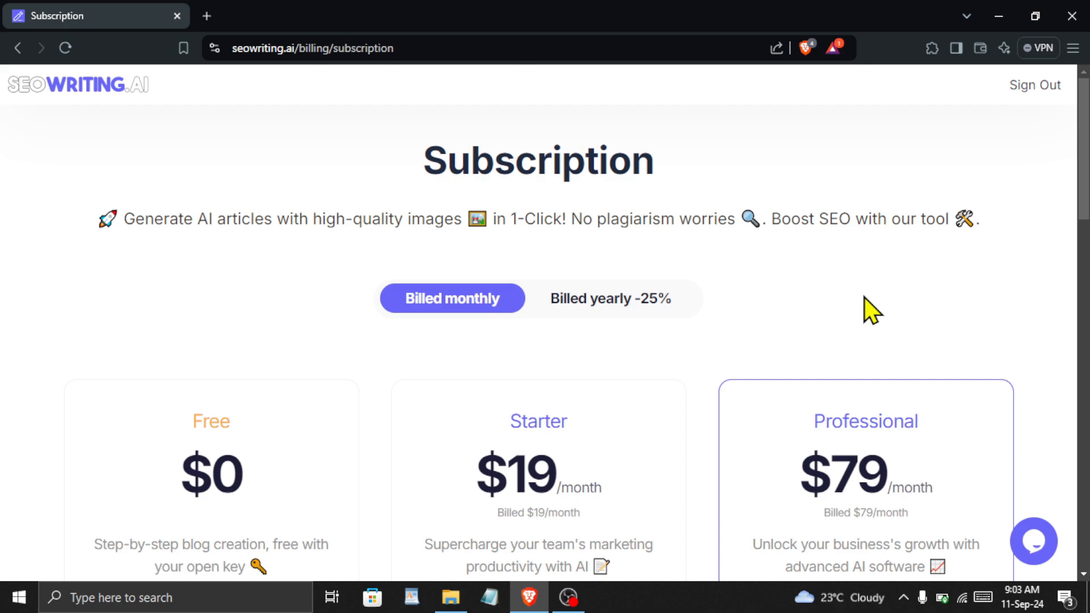
{"action": "scroll", "scroll_direction": "down", "scroll_amount": 3}
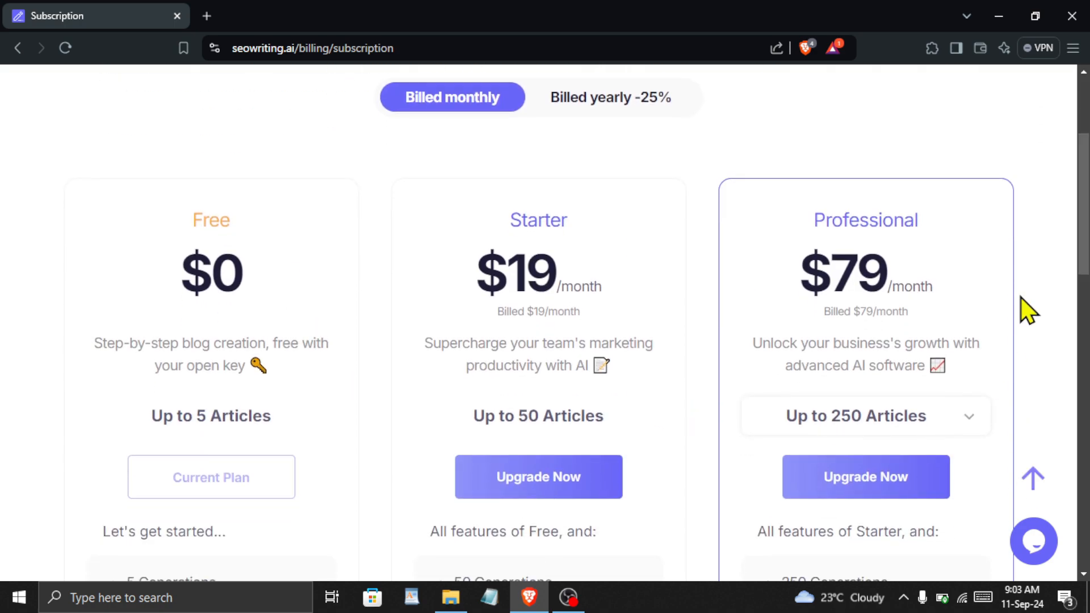
{"action": "scroll", "scroll_direction": "down", "scroll_amount": 3}
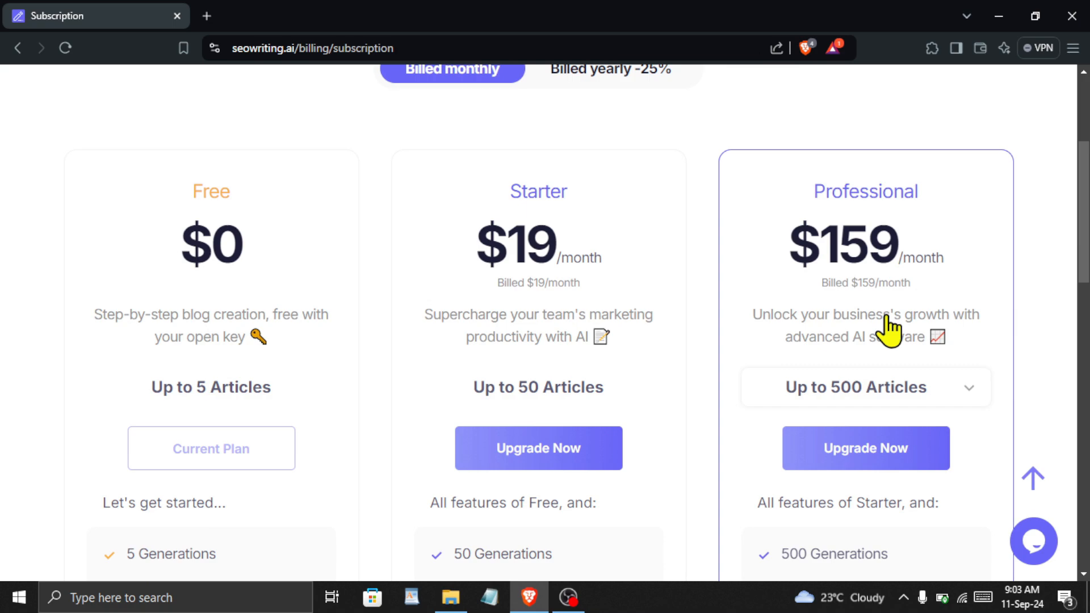
{"action": "left_click", "coordinate": [865, 387]}
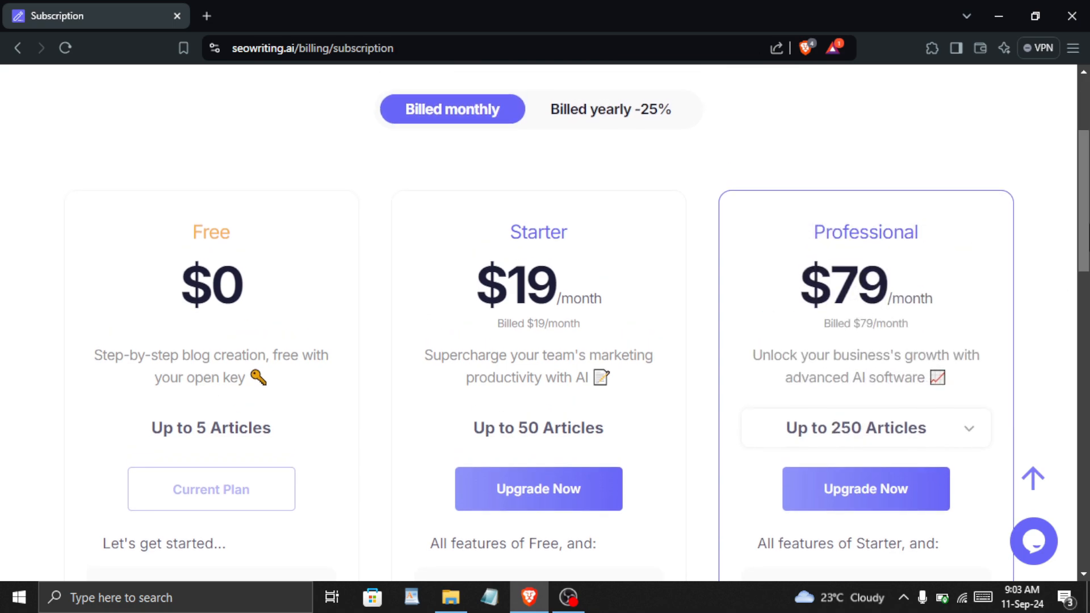
{"action": "mouse_move", "coordinate": [594, 245]}
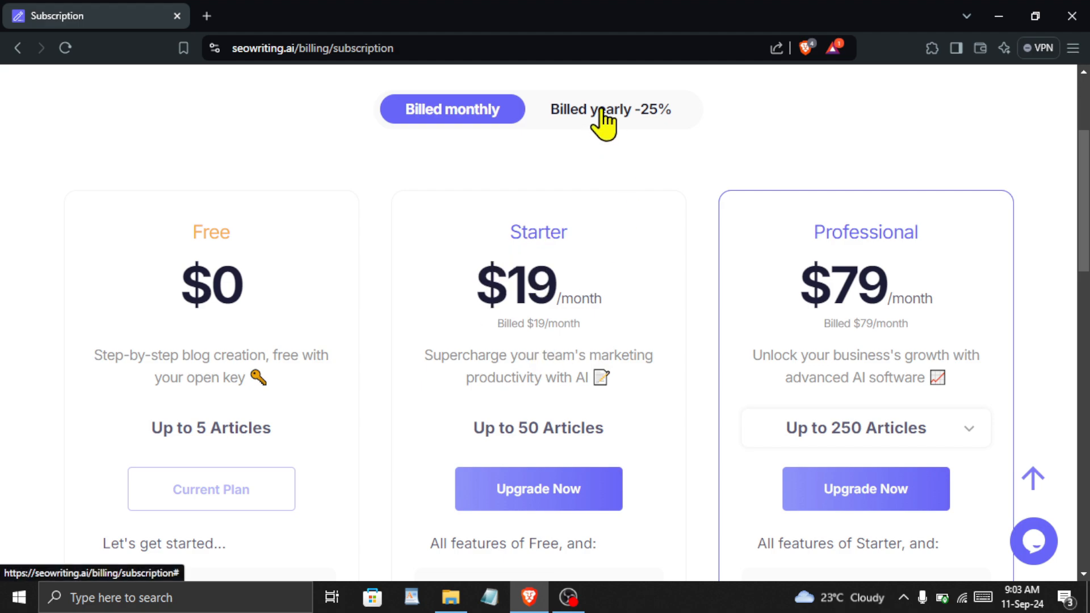
Switch to 'Billed yearly -25%' pricing and start the Starter plan upgrade.
{"action": "left_click", "coordinate": [610, 109]}
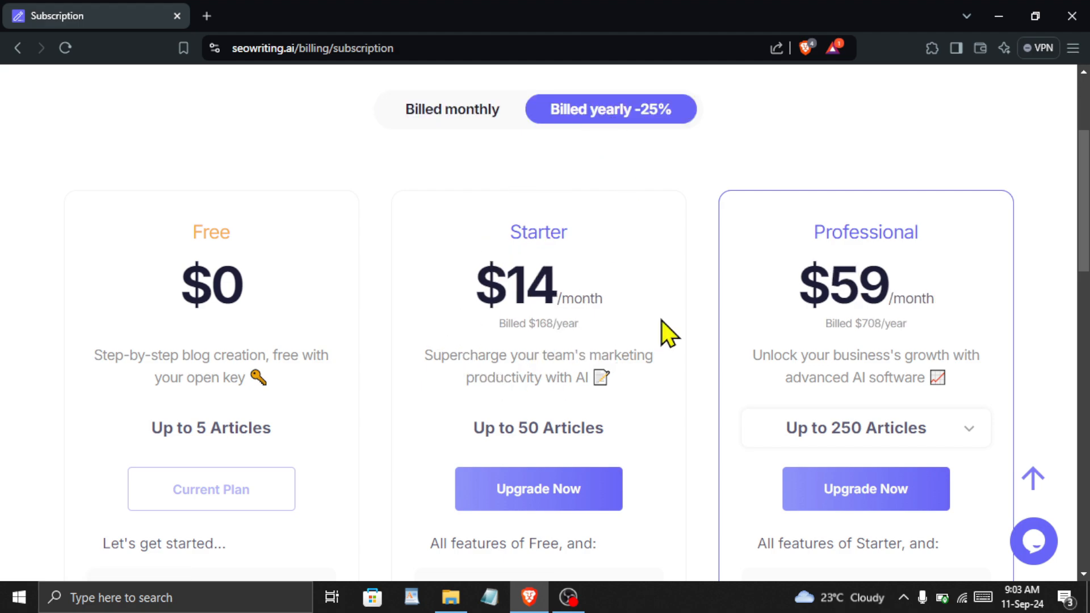
{"action": "mouse_move", "coordinate": [632, 270]}
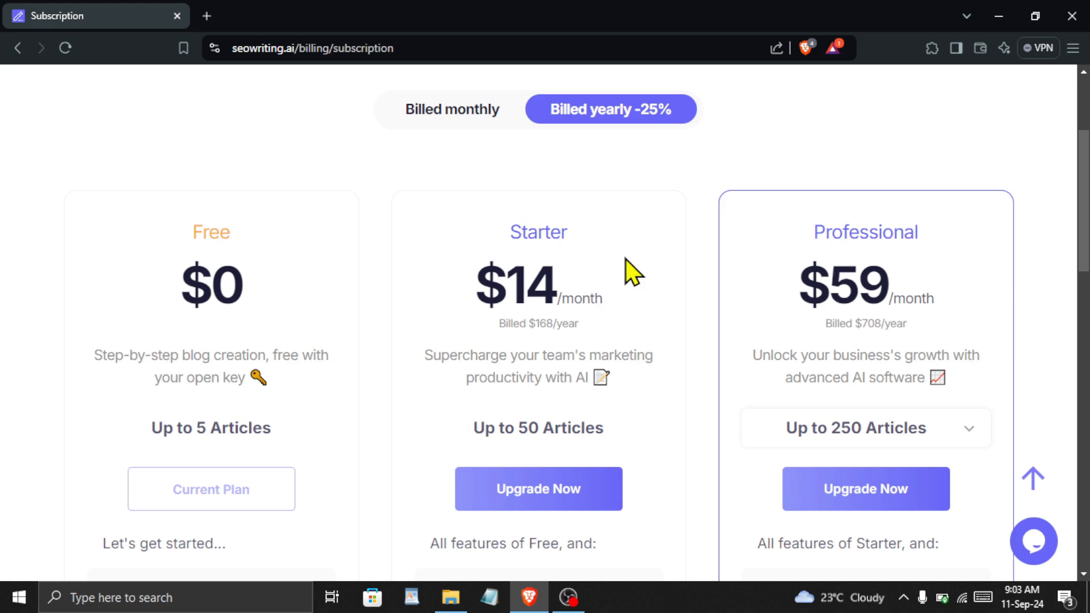
{"action": "mouse_move", "coordinate": [622, 271]}
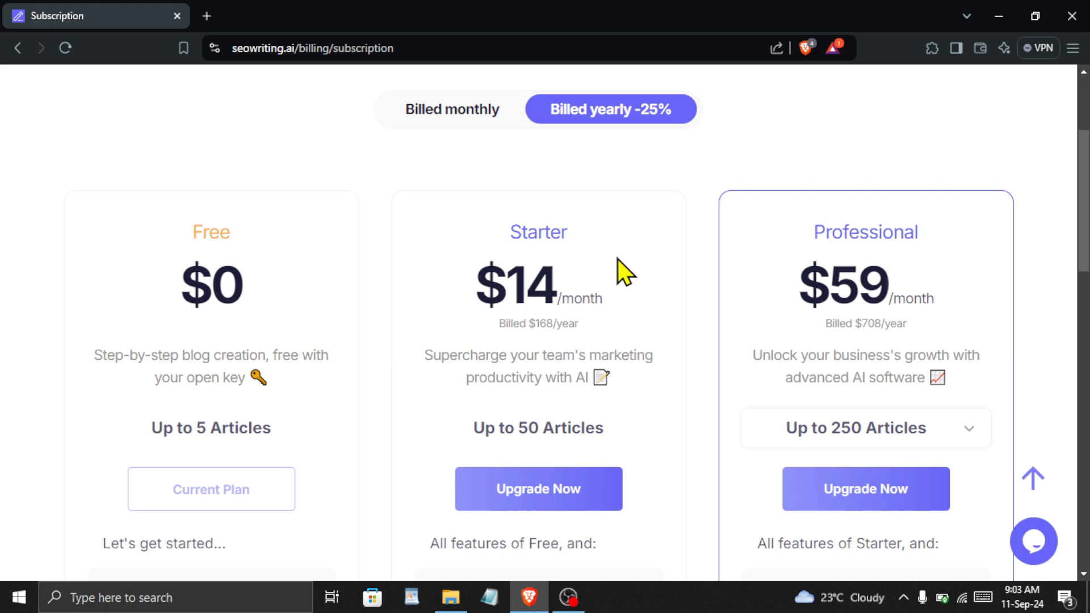
{"action": "mouse_move", "coordinate": [671, 502]}
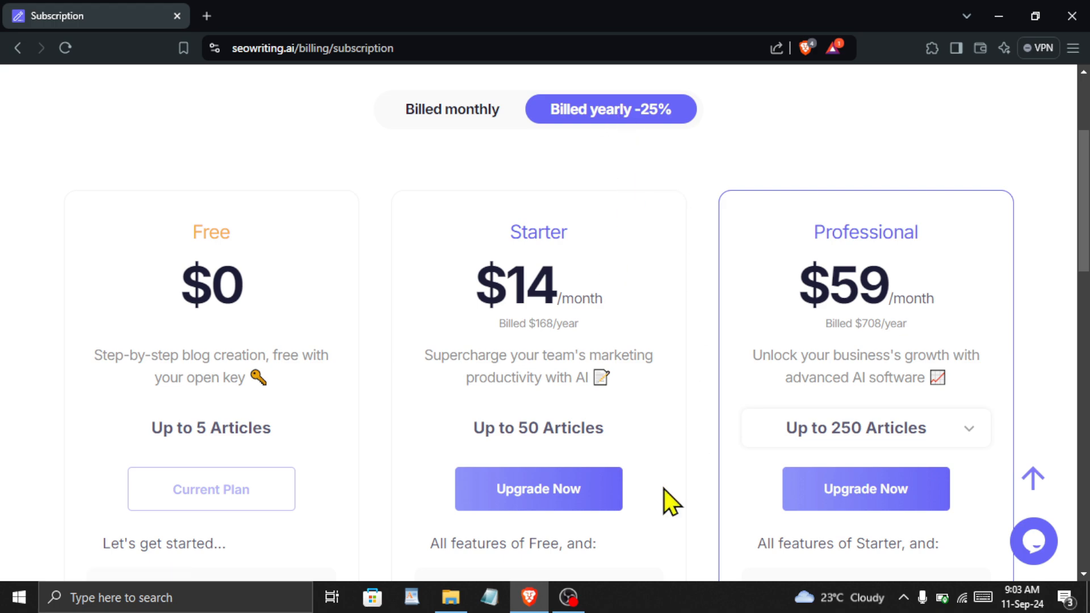
{"action": "left_click", "coordinate": [538, 489]}
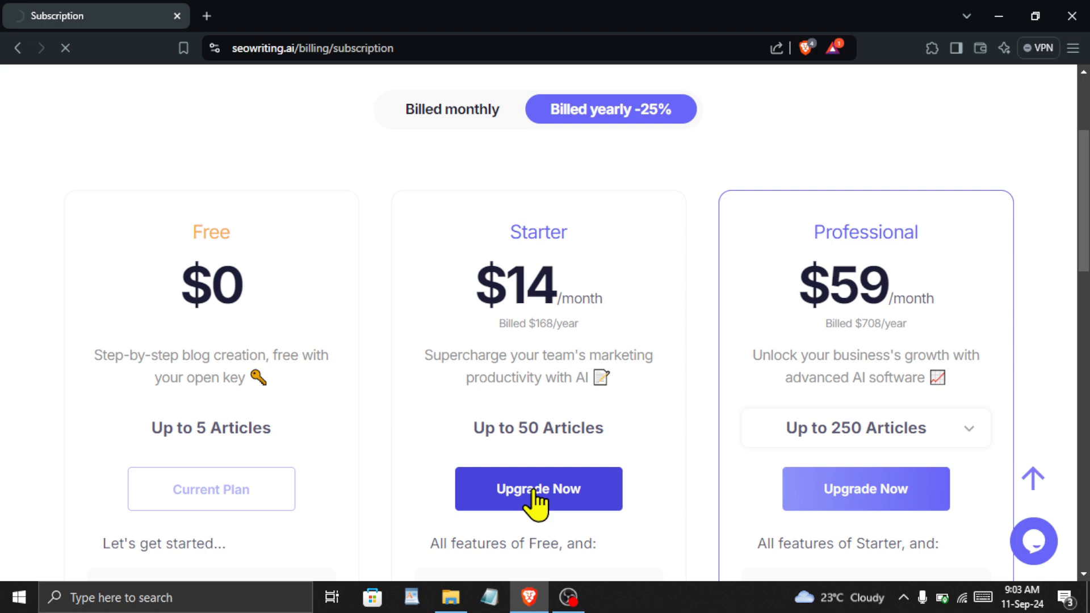
Enter coupon code AITIPS on the Starter 50 yearly checkout and apply it.
{"action": "left_click", "coordinate": [539, 489]}
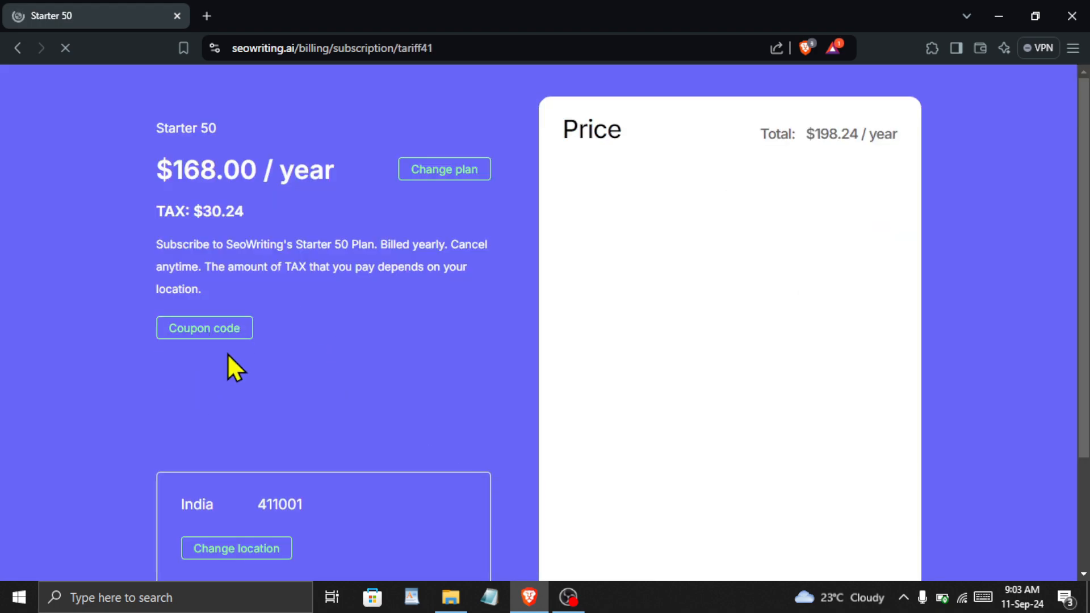
{"action": "type", "text": "AITIPS"}
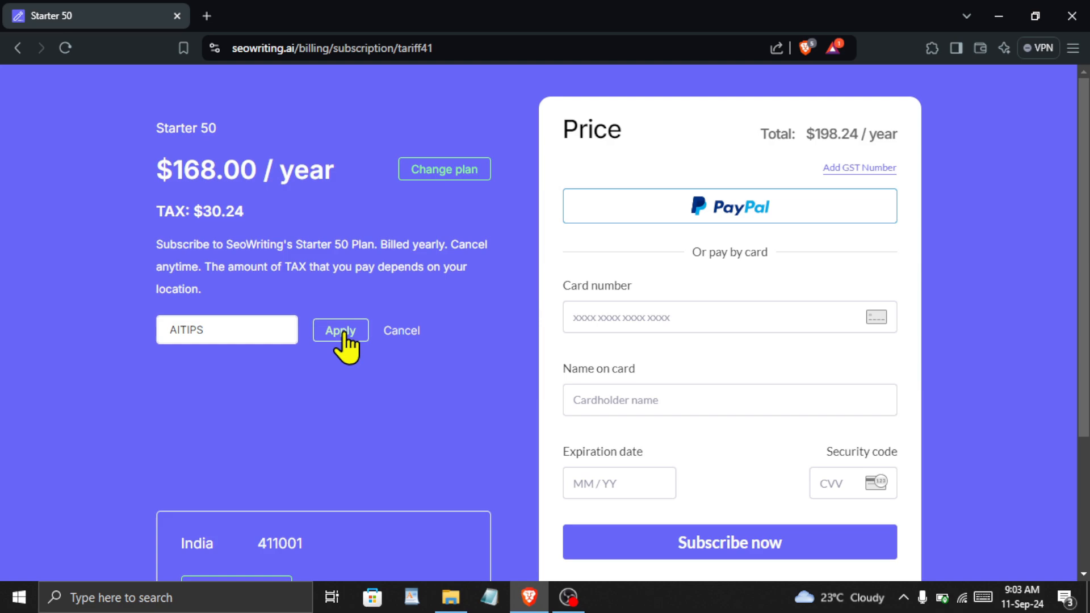
{"action": "left_click", "coordinate": [340, 331]}
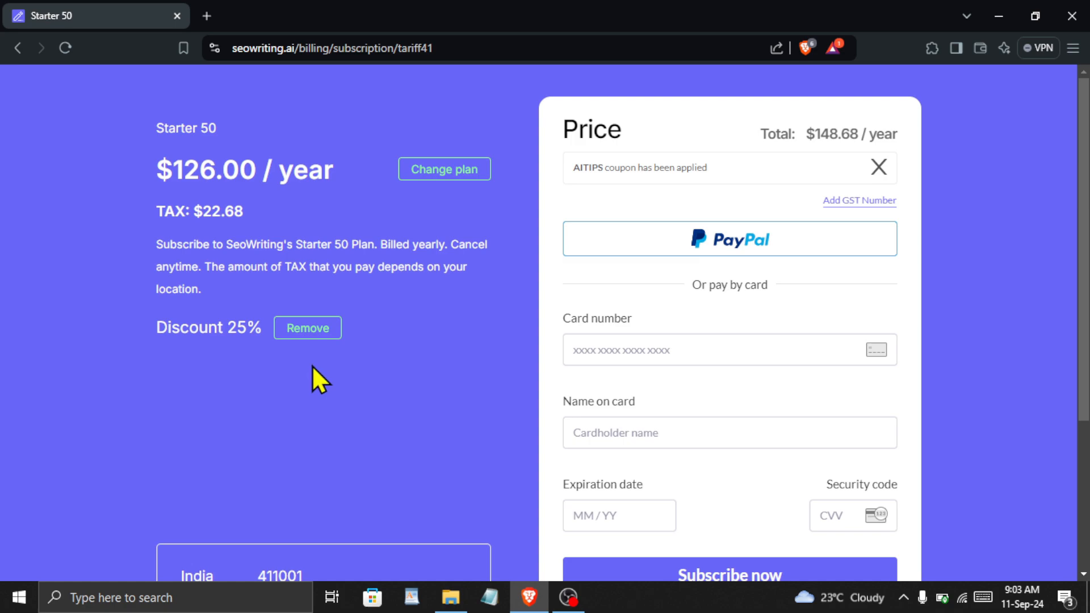
{"action": "mouse_move", "coordinate": [376, 429]}
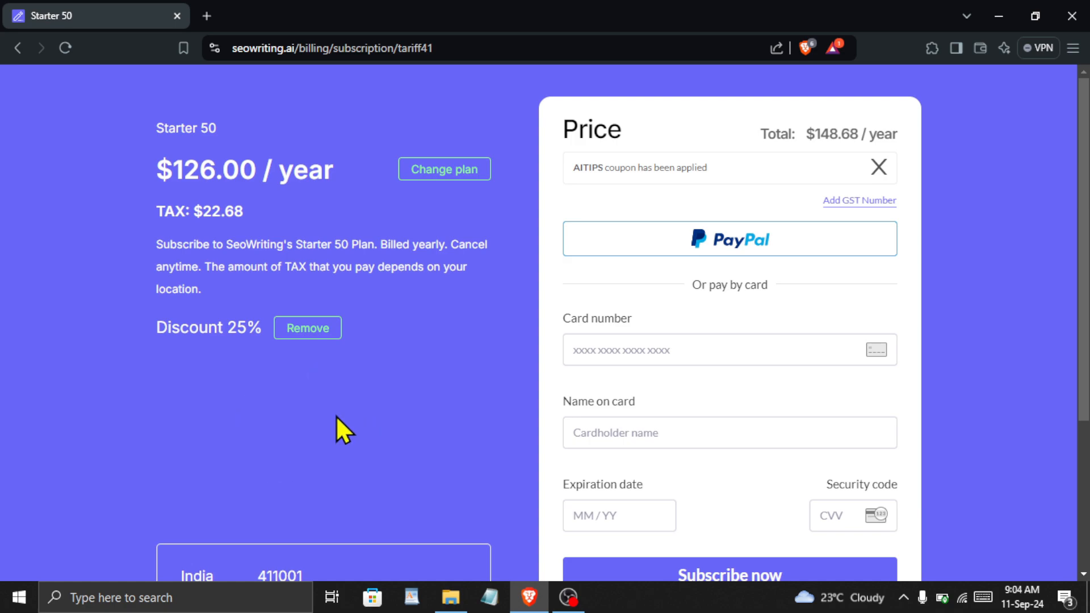
{"action": "mouse_move", "coordinate": [584, 389]}
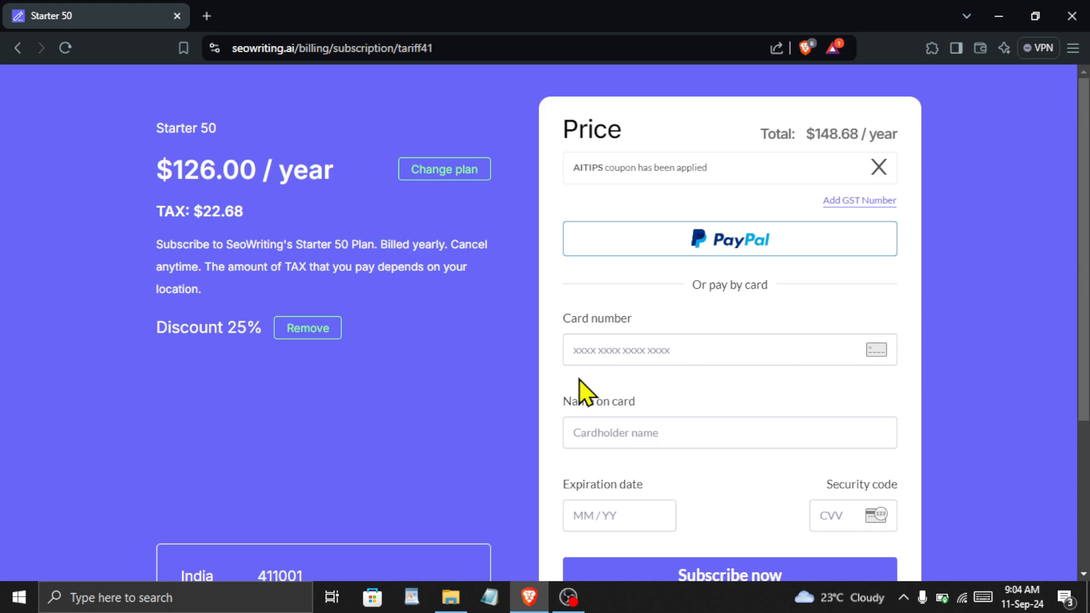
{"action": "mouse_move", "coordinate": [789, 269]}
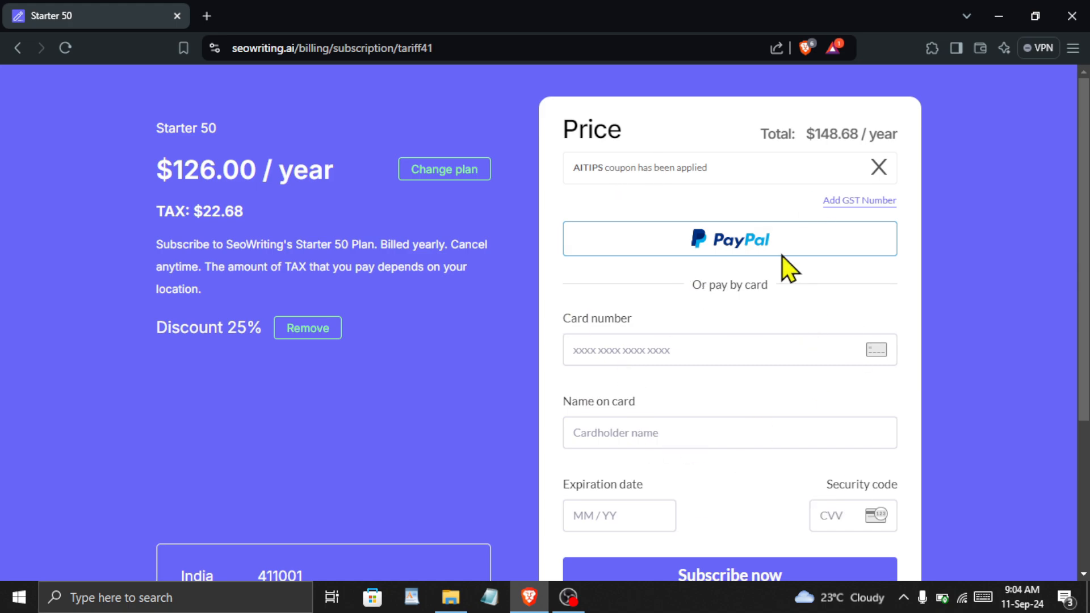
{"action": "mouse_move", "coordinate": [278, 461]}
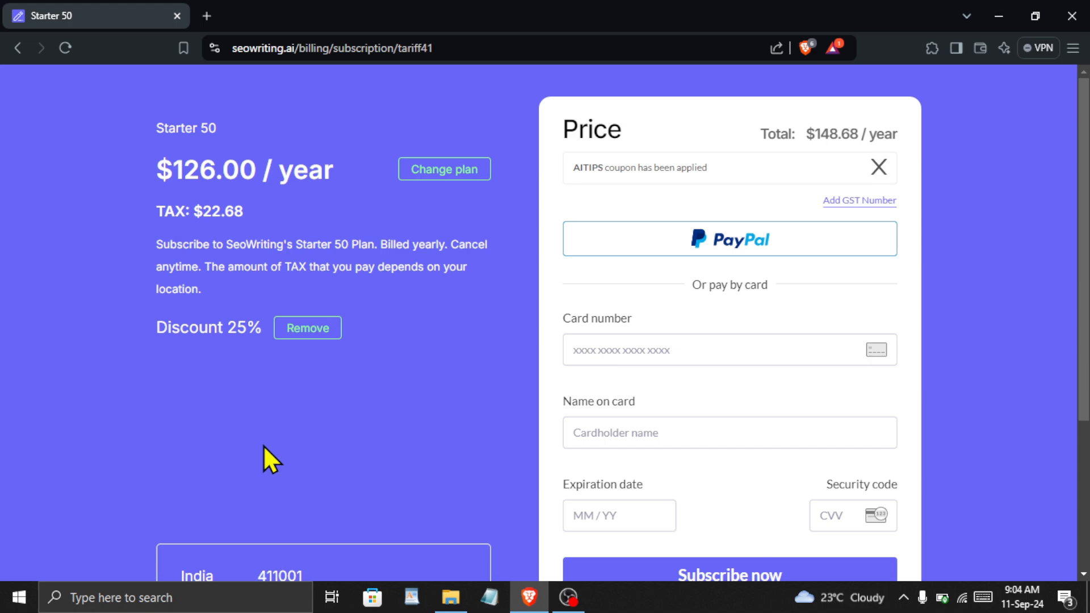
{"action": "mouse_move", "coordinate": [245, 450]}
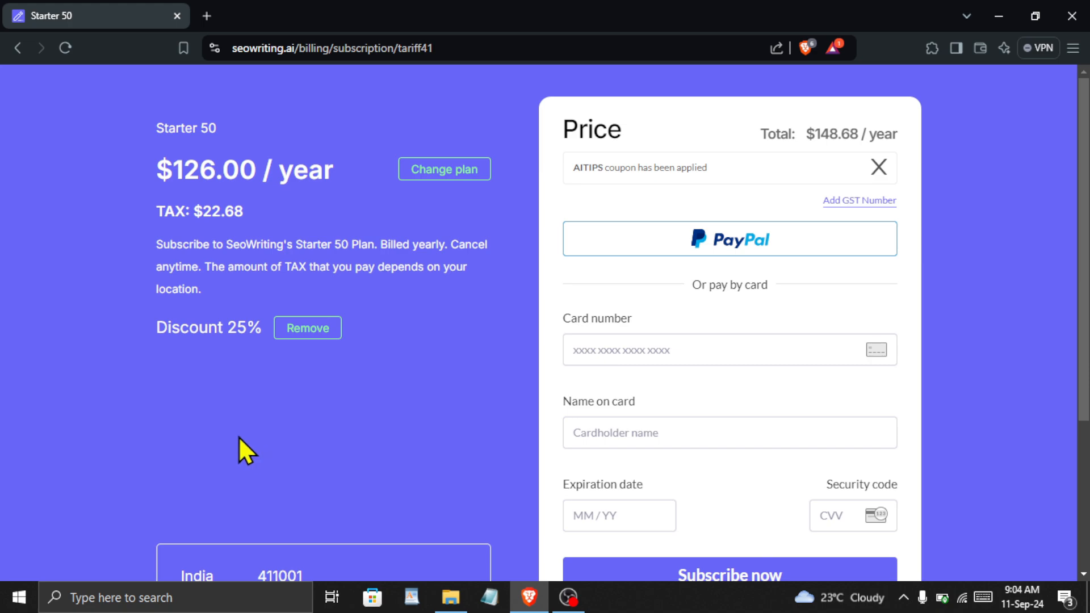
{"action": "mouse_move", "coordinate": [200, 440]}
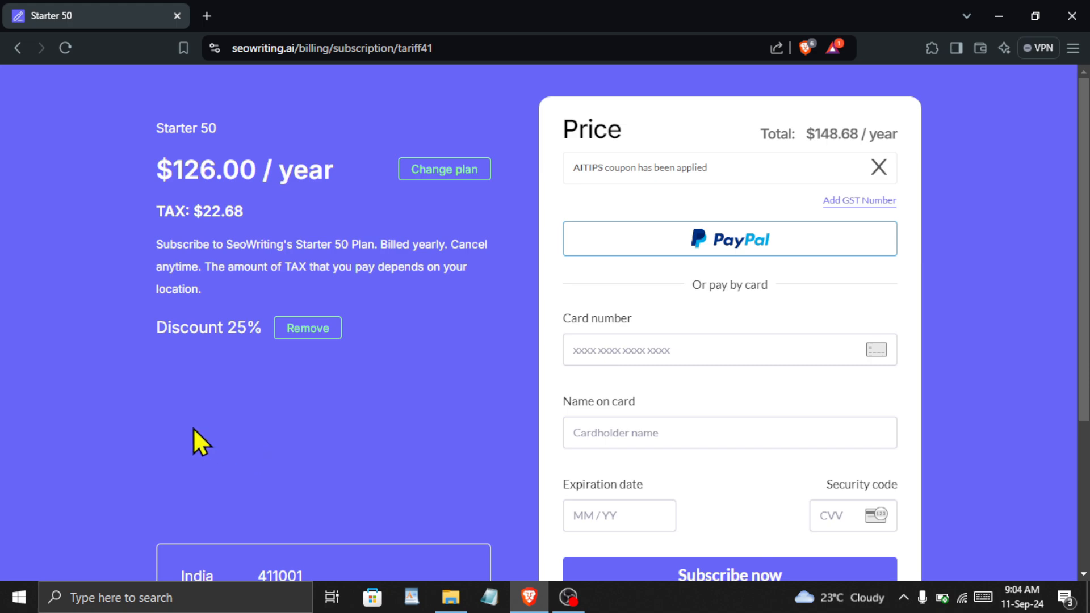